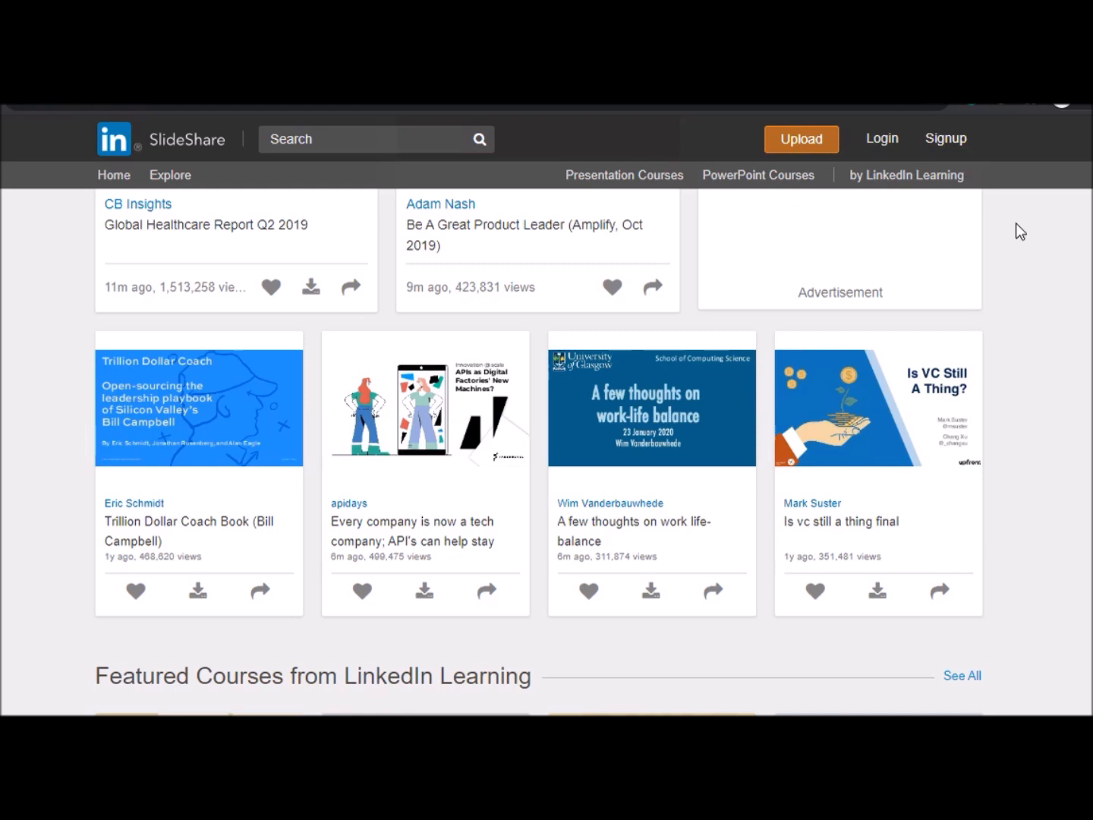
pyautogui.moveTo(347, 287)
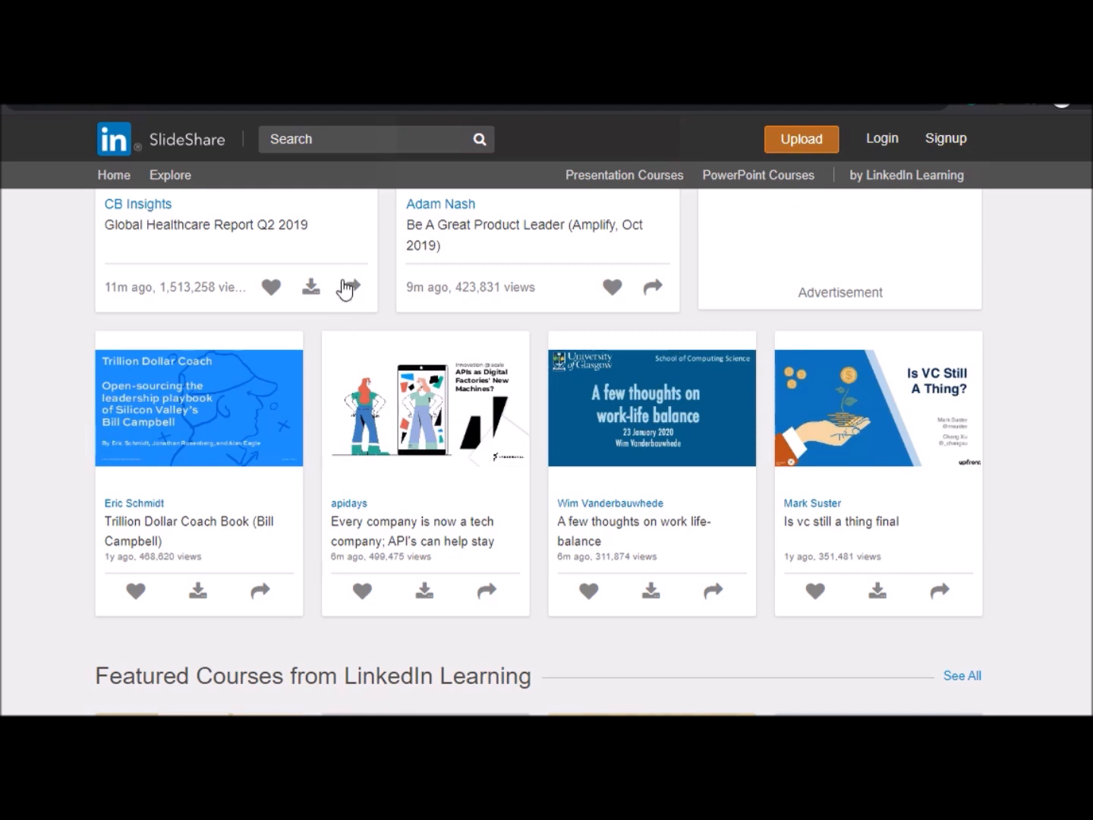
pyautogui.moveTo(404, 285)
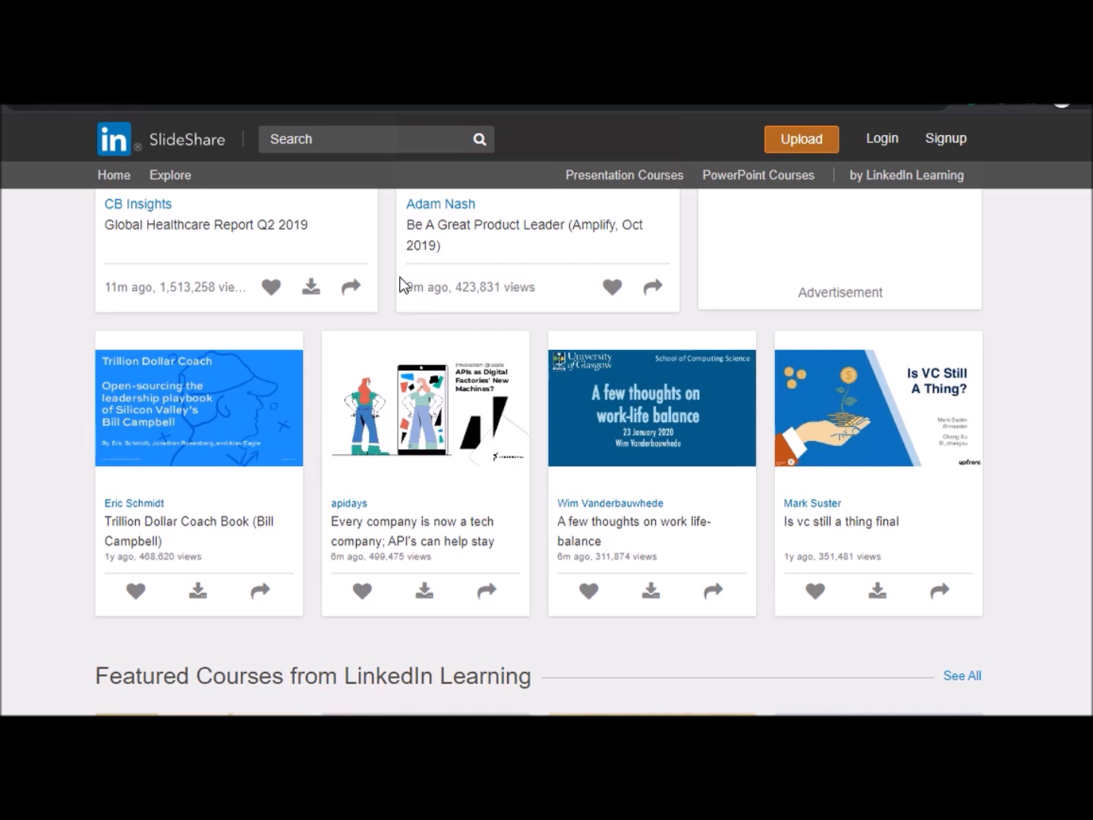
pyautogui.moveTo(67, 118)
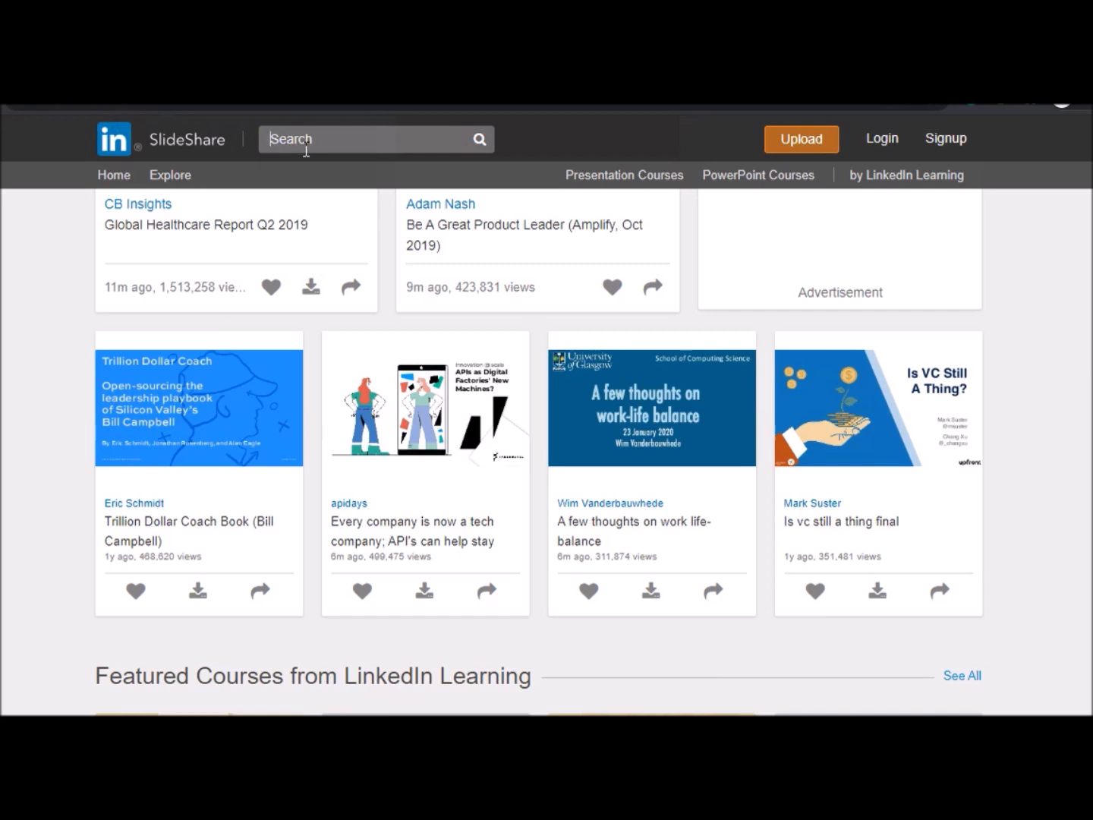
# Search SlideShare for 'corona virus' and scroll the ~201,380 results for the Basic Introduction deck
pyautogui.write('corona virus')
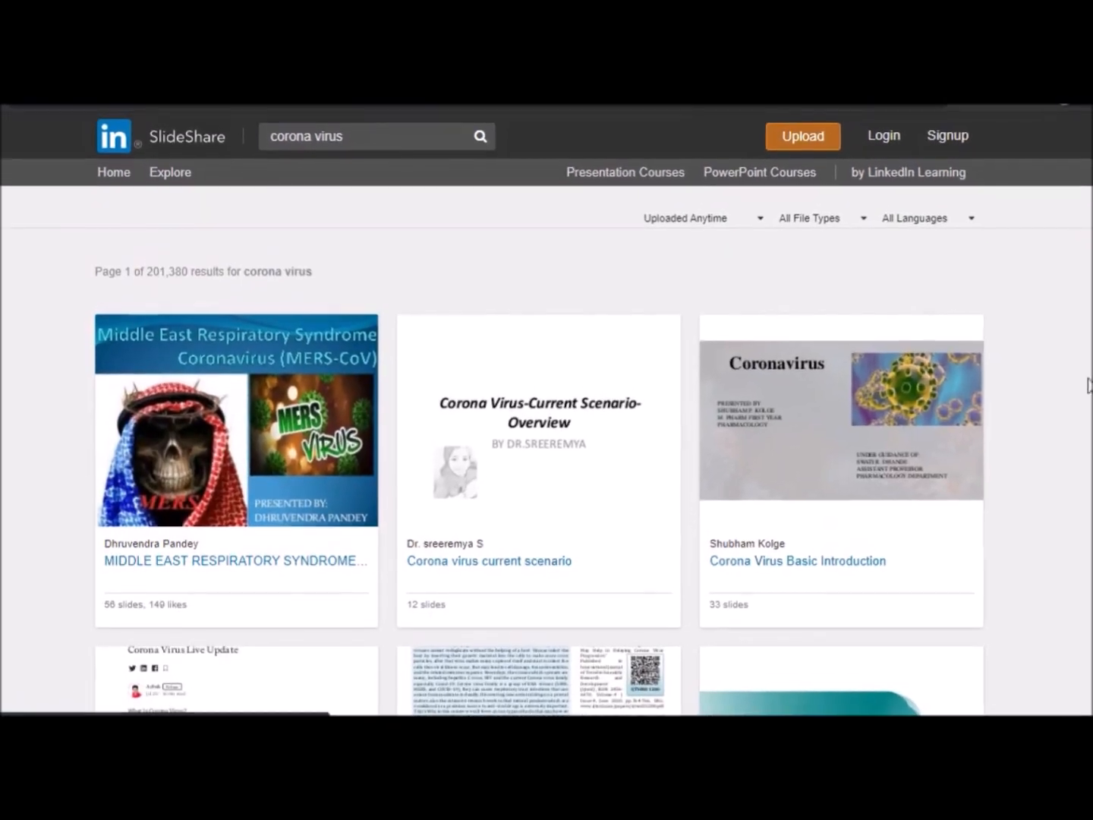
pyautogui.scroll(-3)
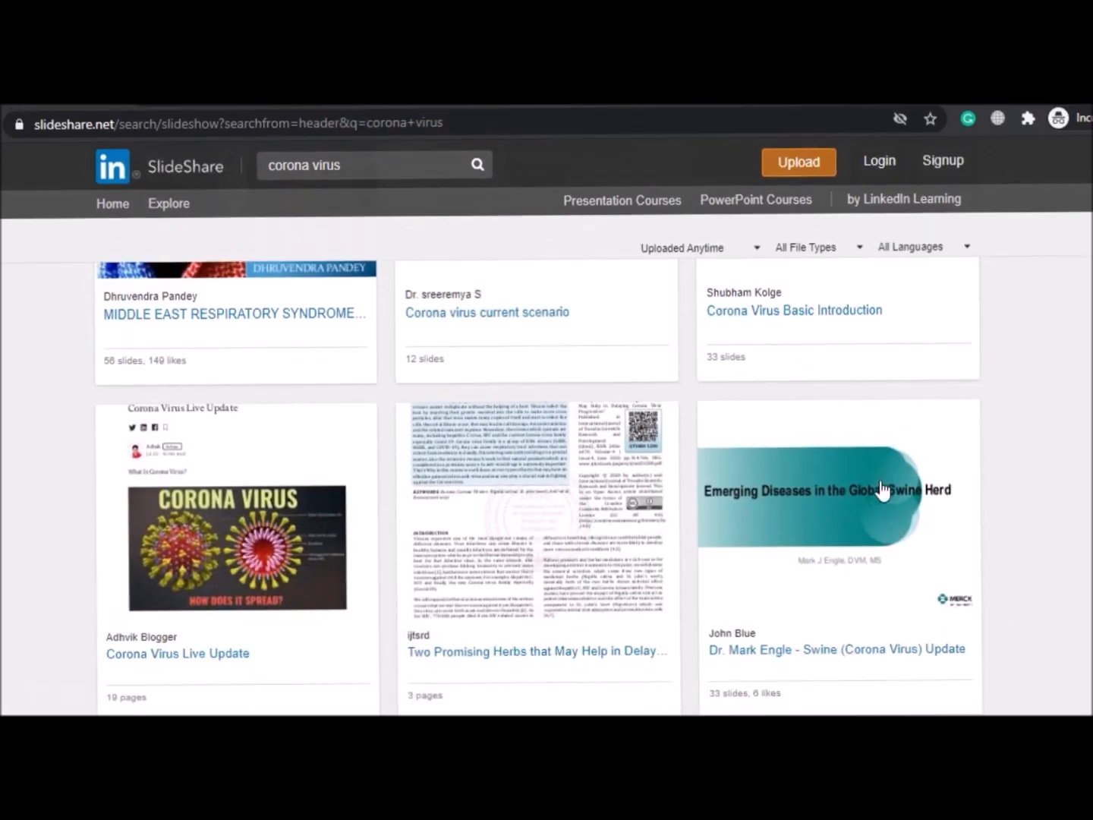
pyautogui.scroll(-3)
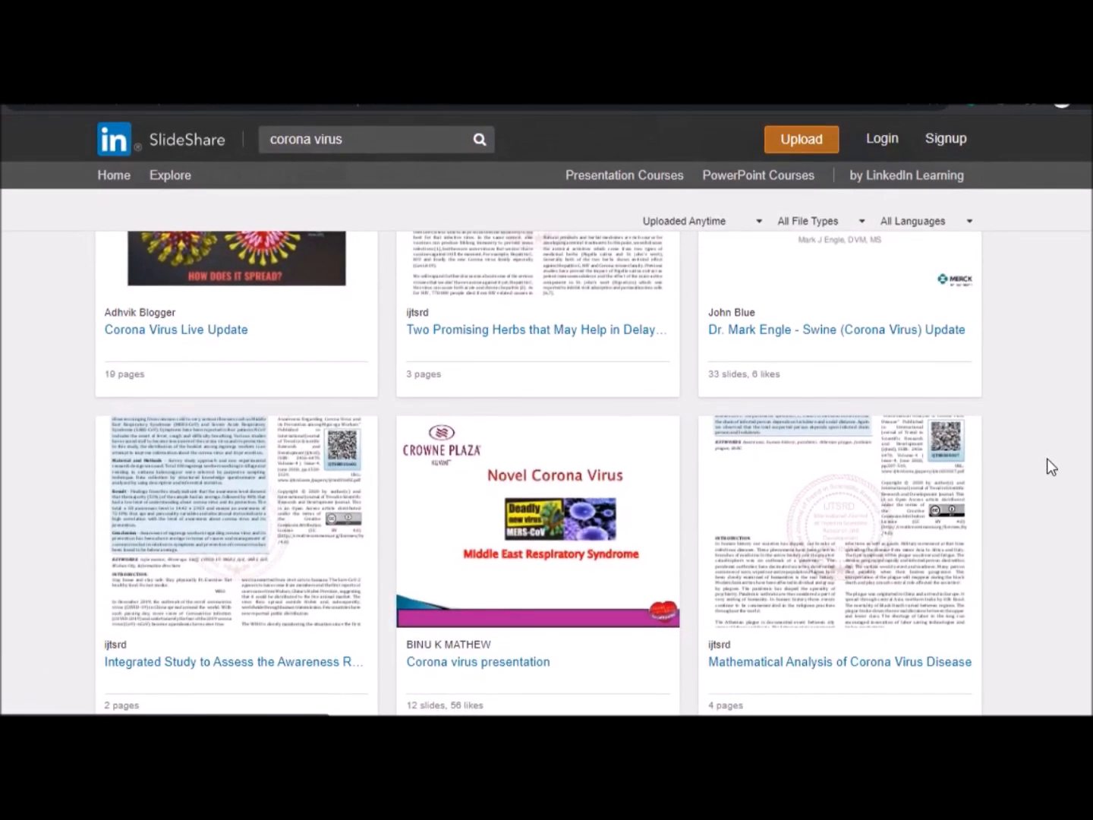
pyautogui.scroll(-3)
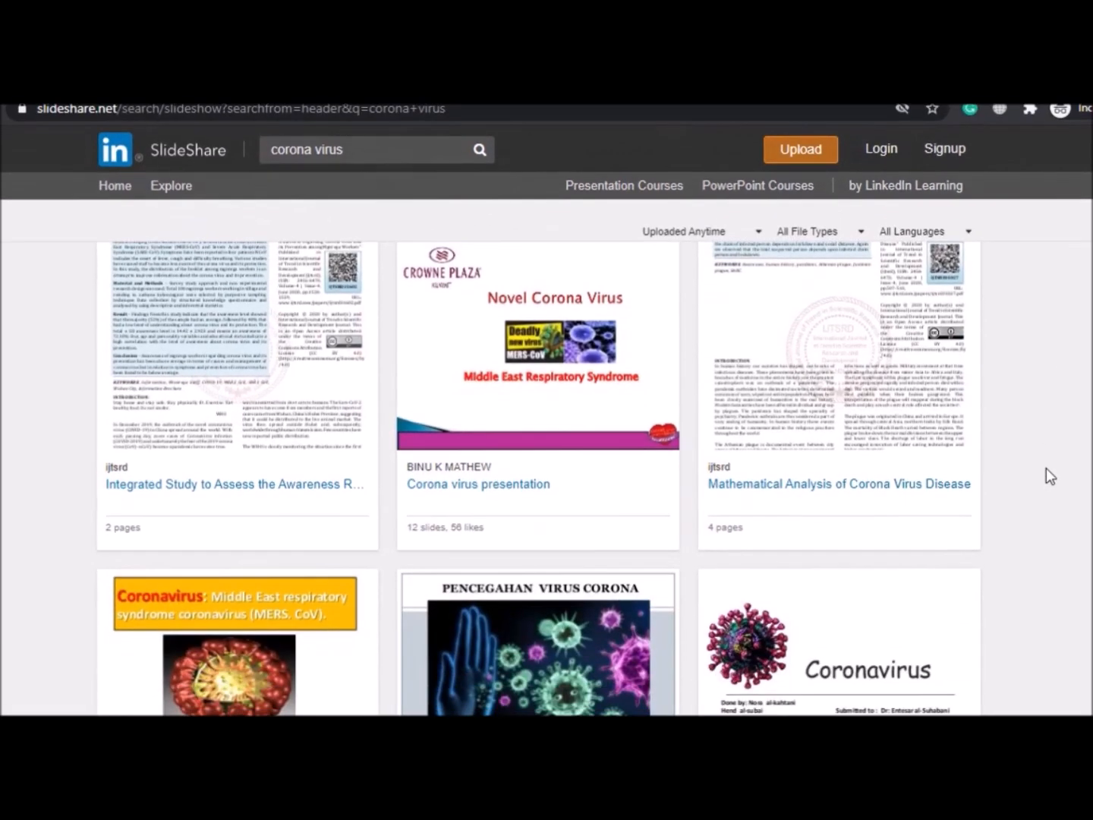
pyautogui.scroll(-3)
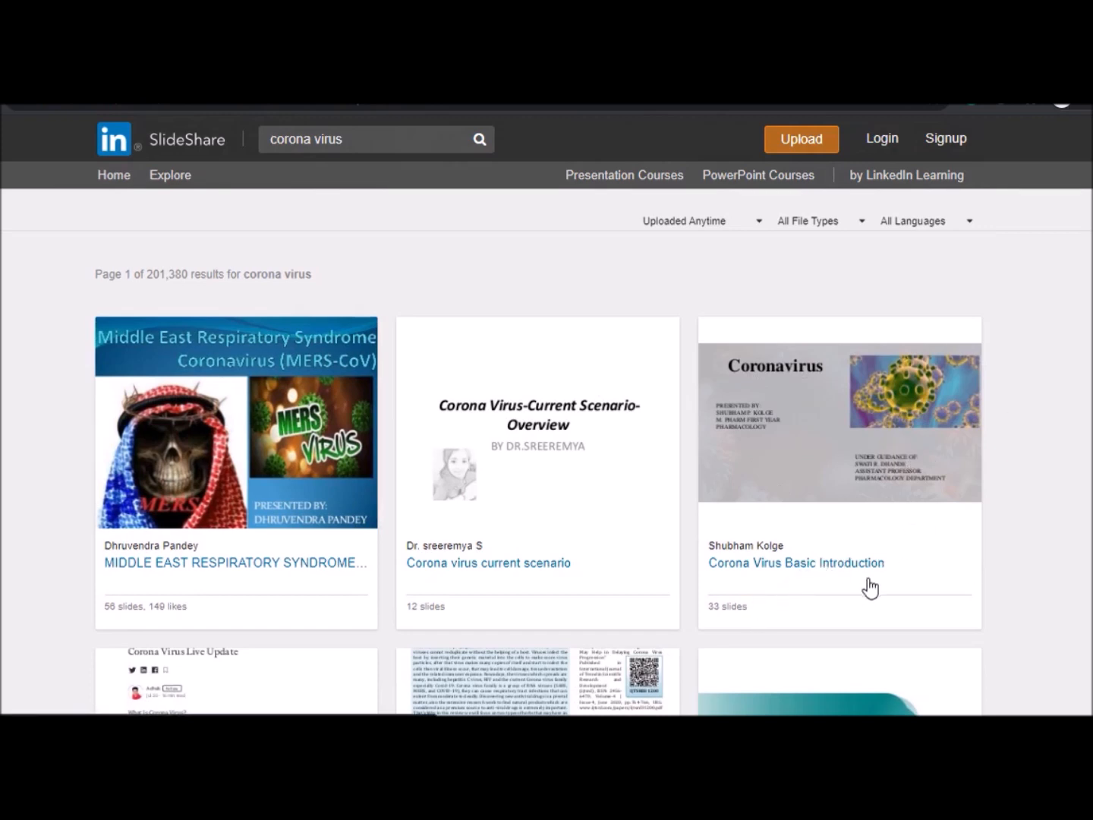
pyautogui.moveTo(865, 571)
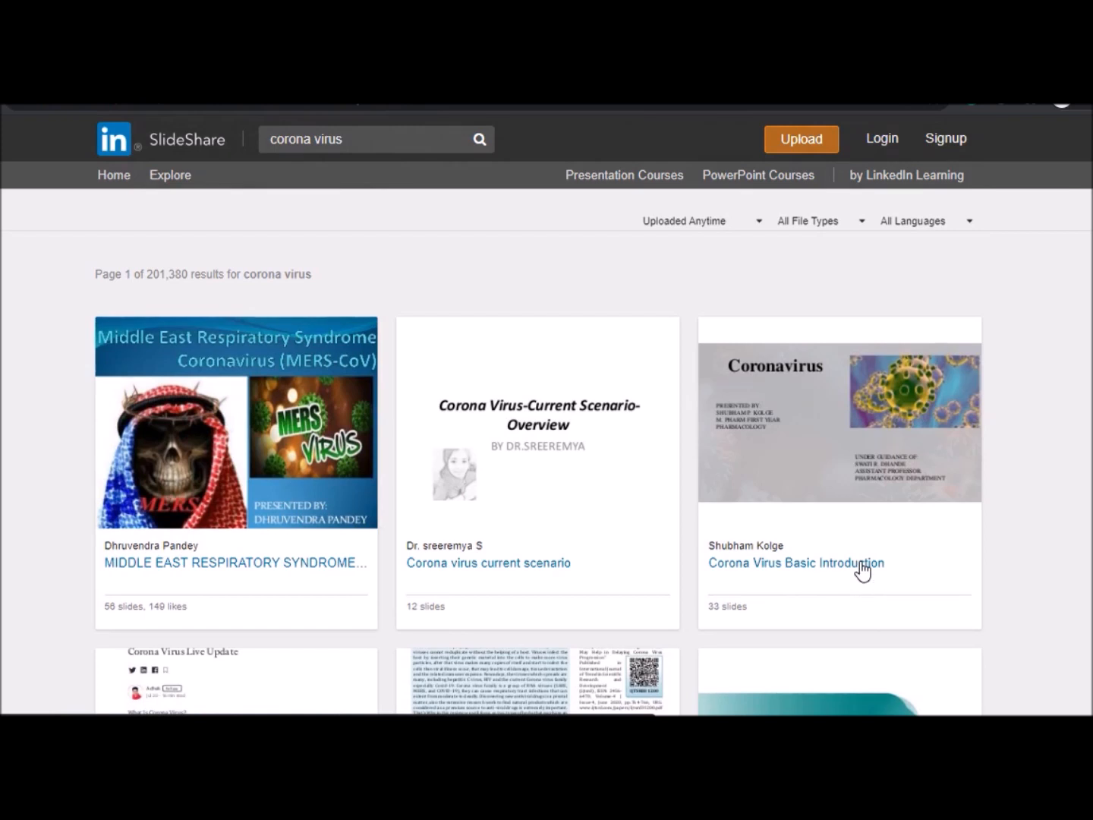
pyautogui.moveTo(745, 534)
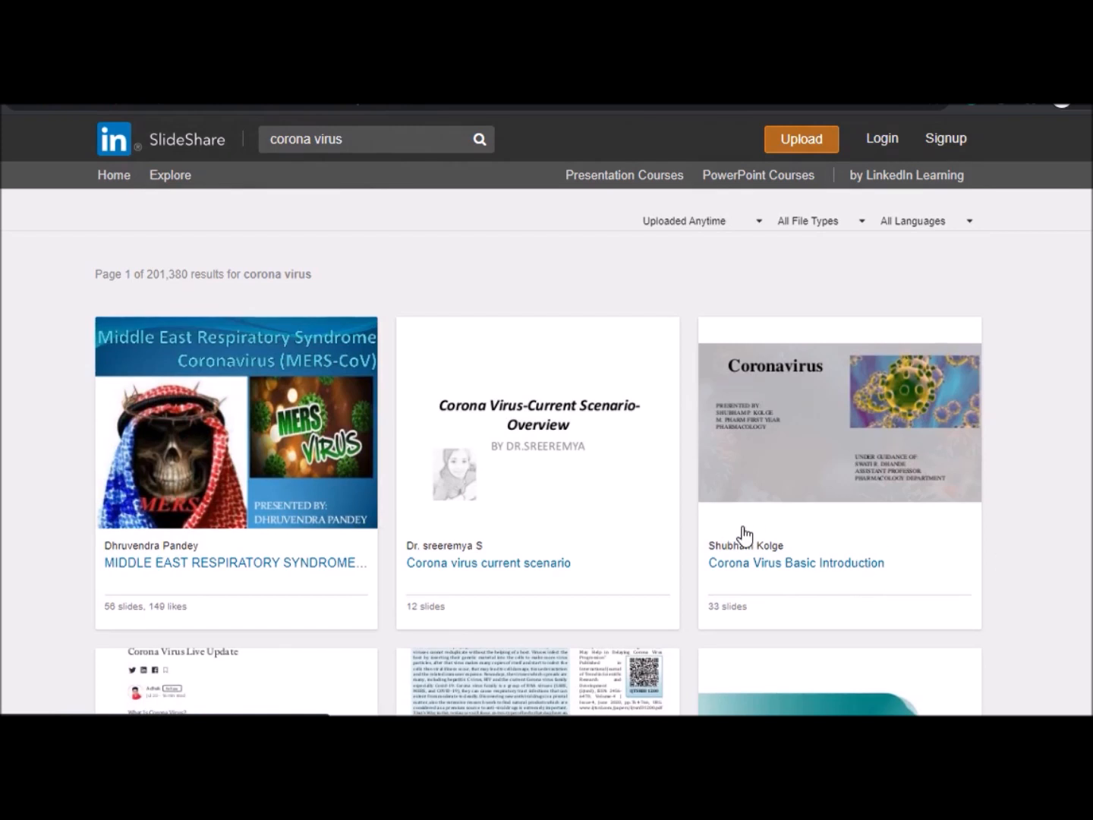
pyautogui.moveTo(516, 500)
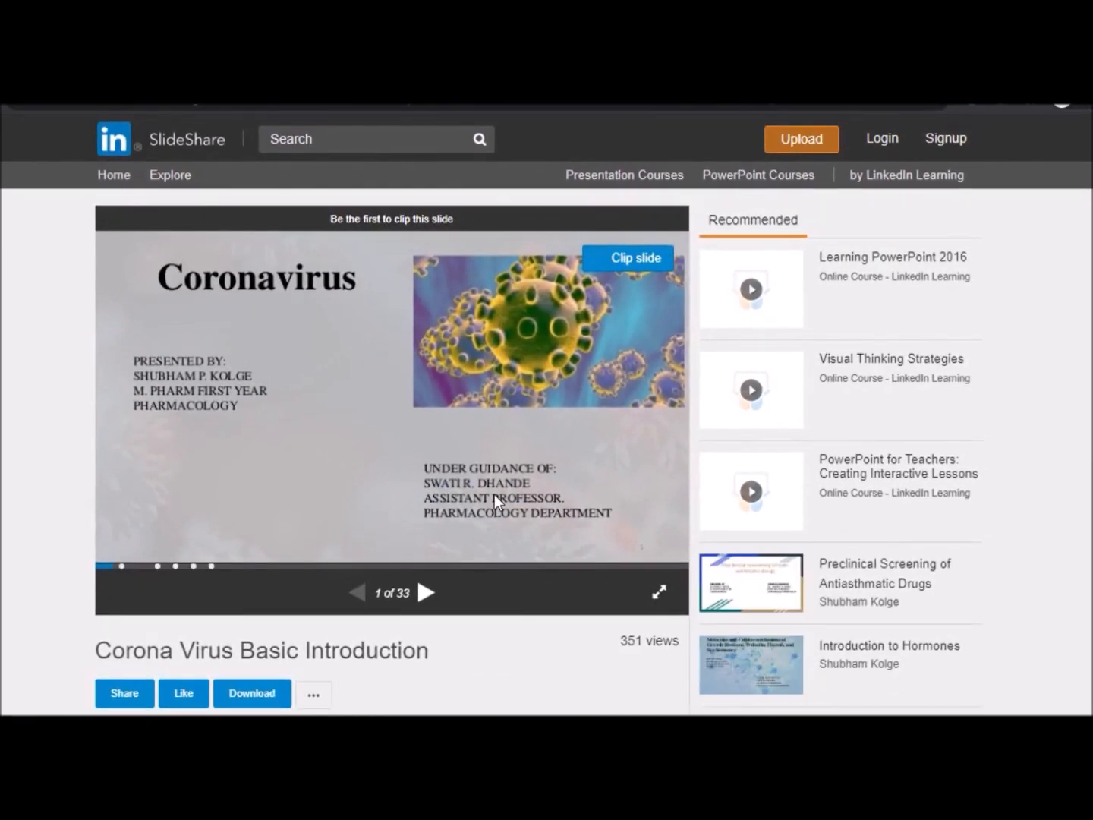
# Bring up the presentation's Share link and copy its URL
pyautogui.scroll(-3)
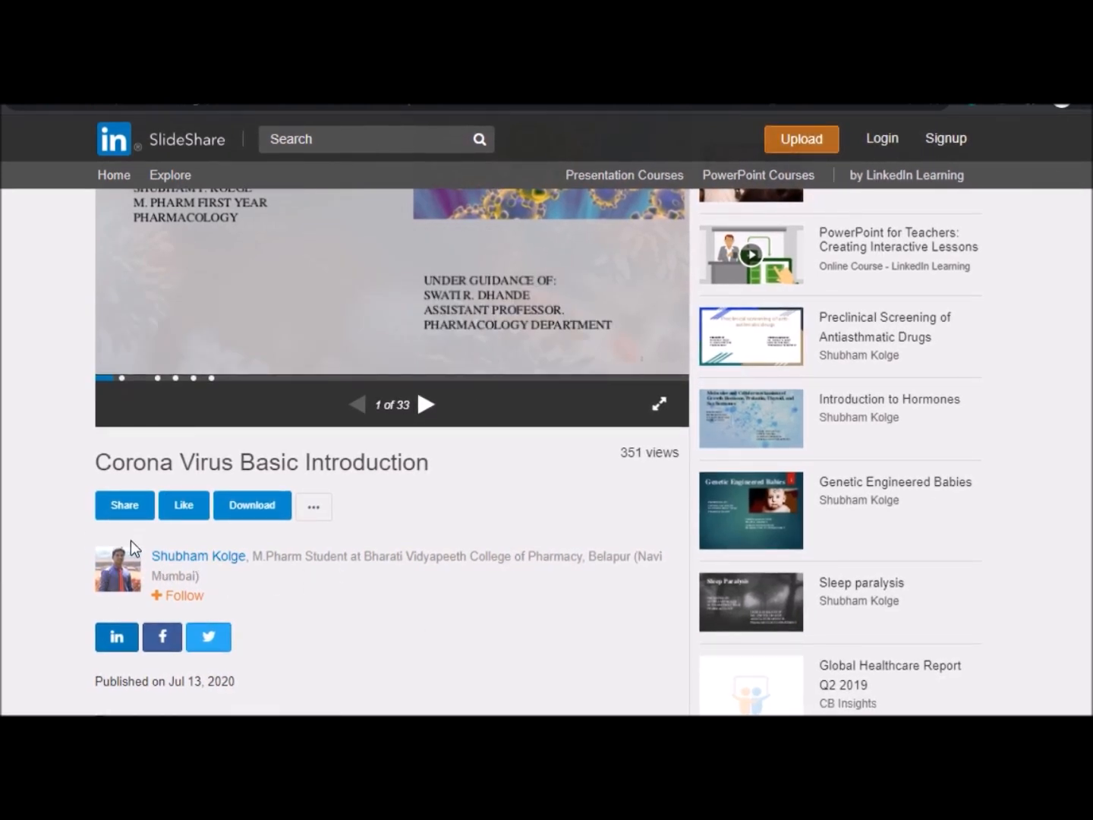
pyautogui.click(124, 506)
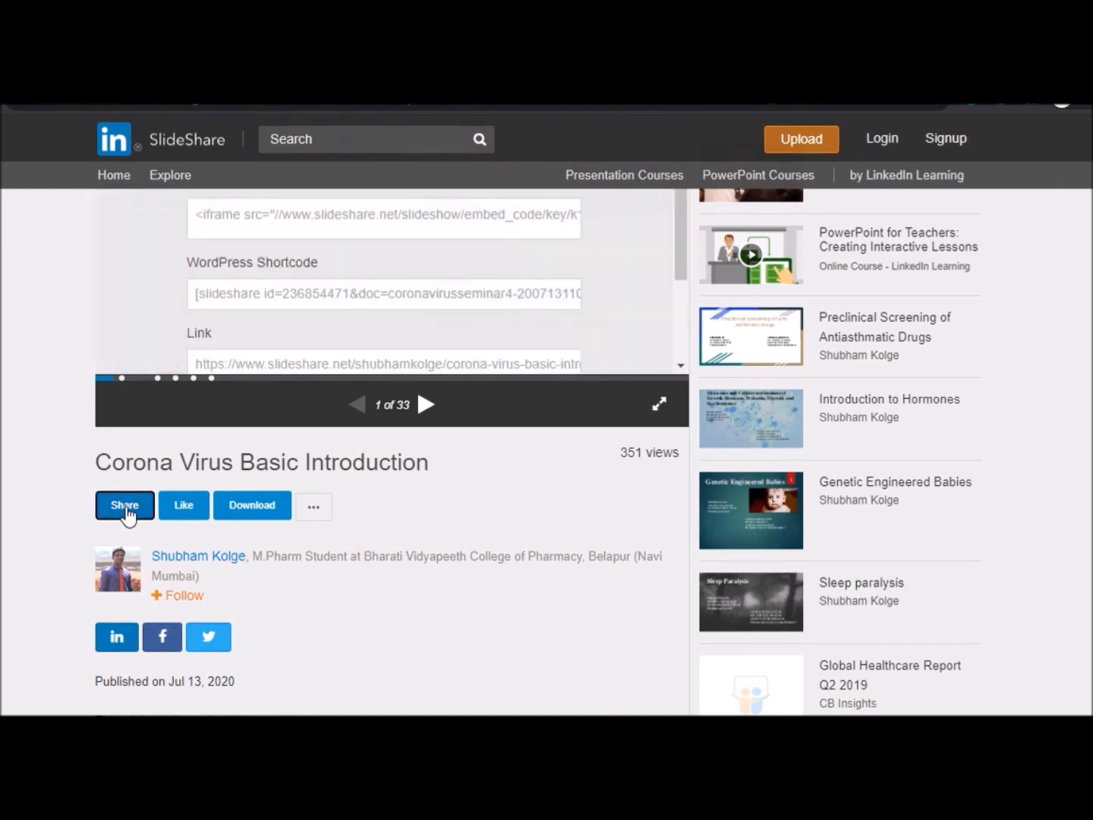
pyautogui.moveTo(250, 362)
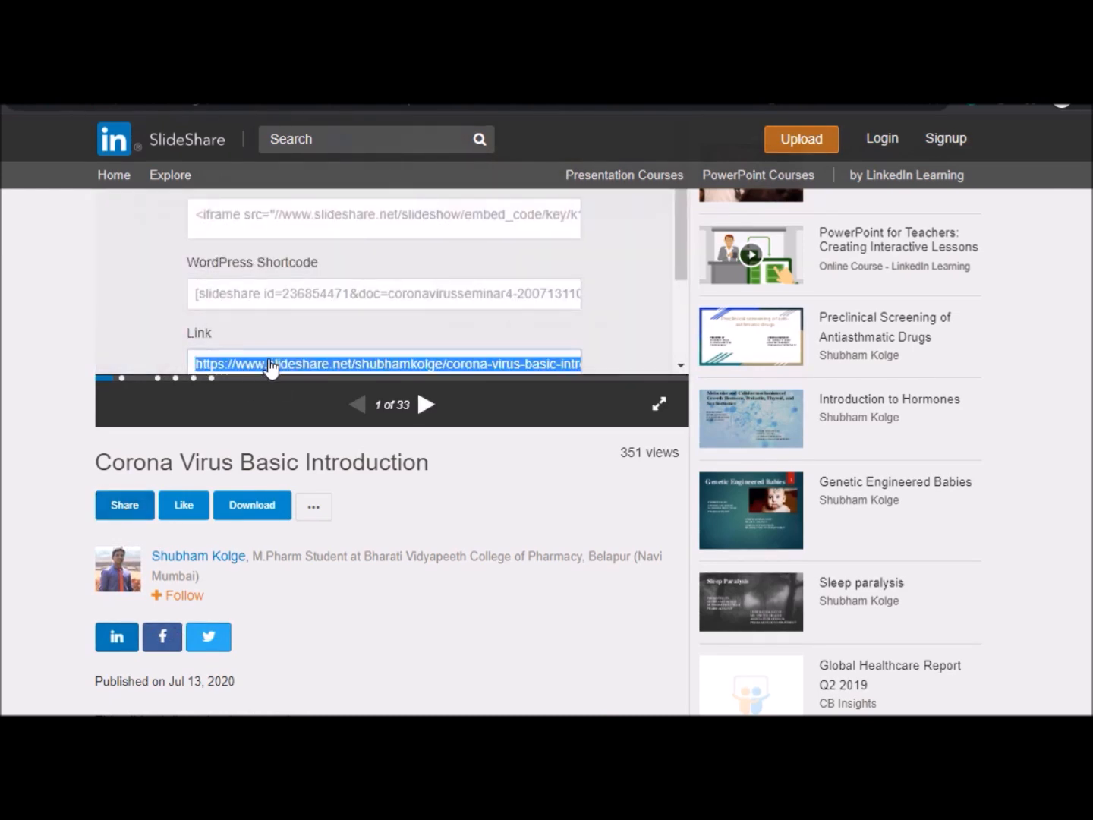
pyautogui.rightClick(273, 364)
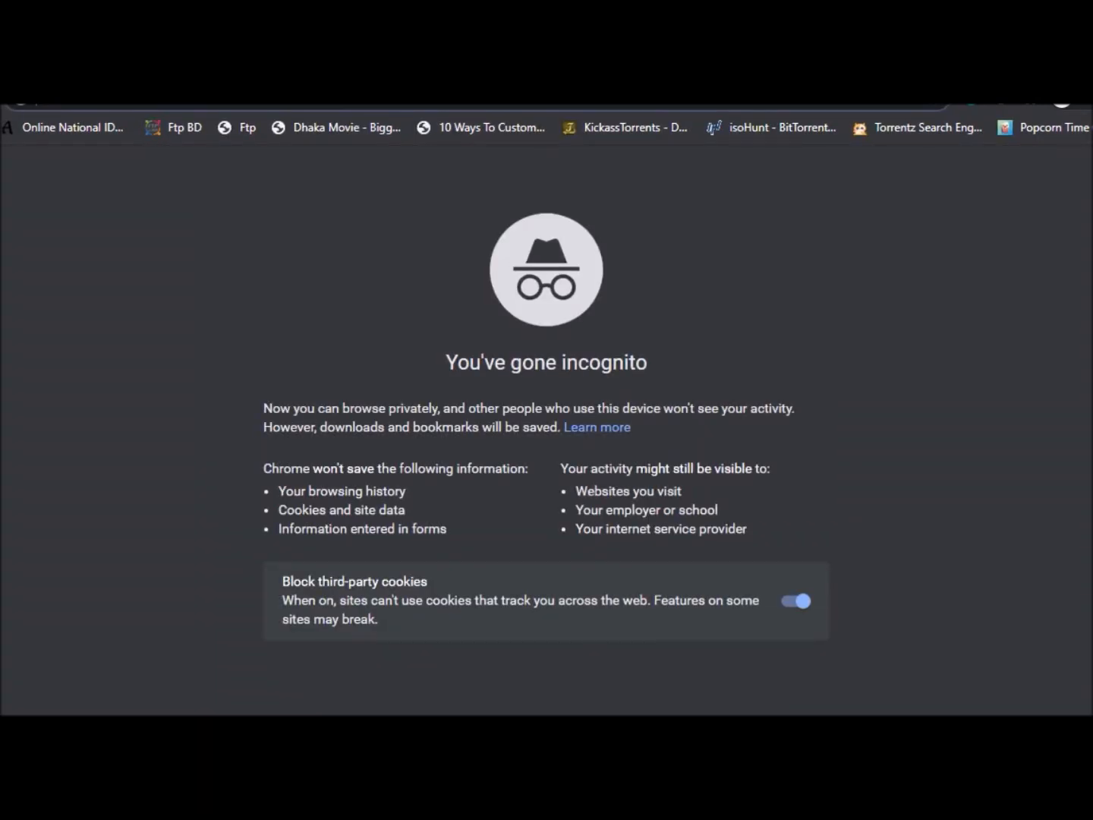
# Load the downloader.la SlideShare Free Downloader site in an Incognito window
pyautogui.write('do')
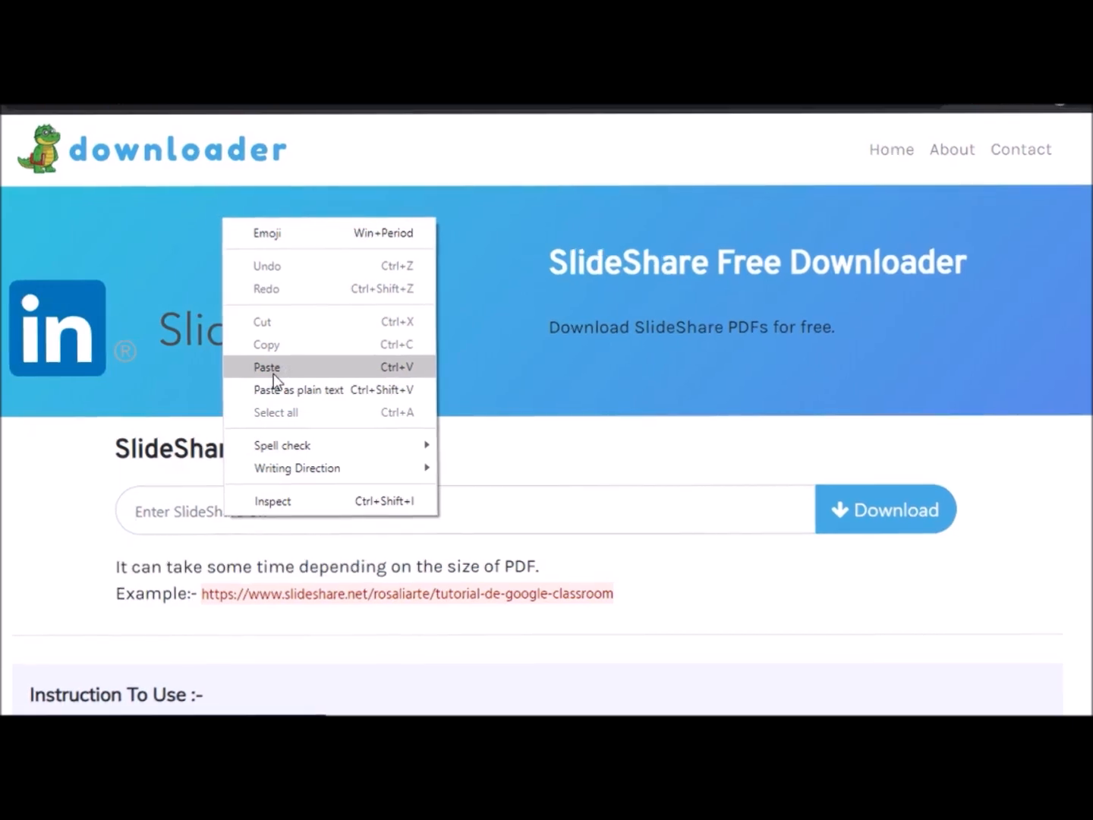
# Paste the Corona Virus Basic Introduction link into the URL field and submit it for download
pyautogui.click(267, 368)
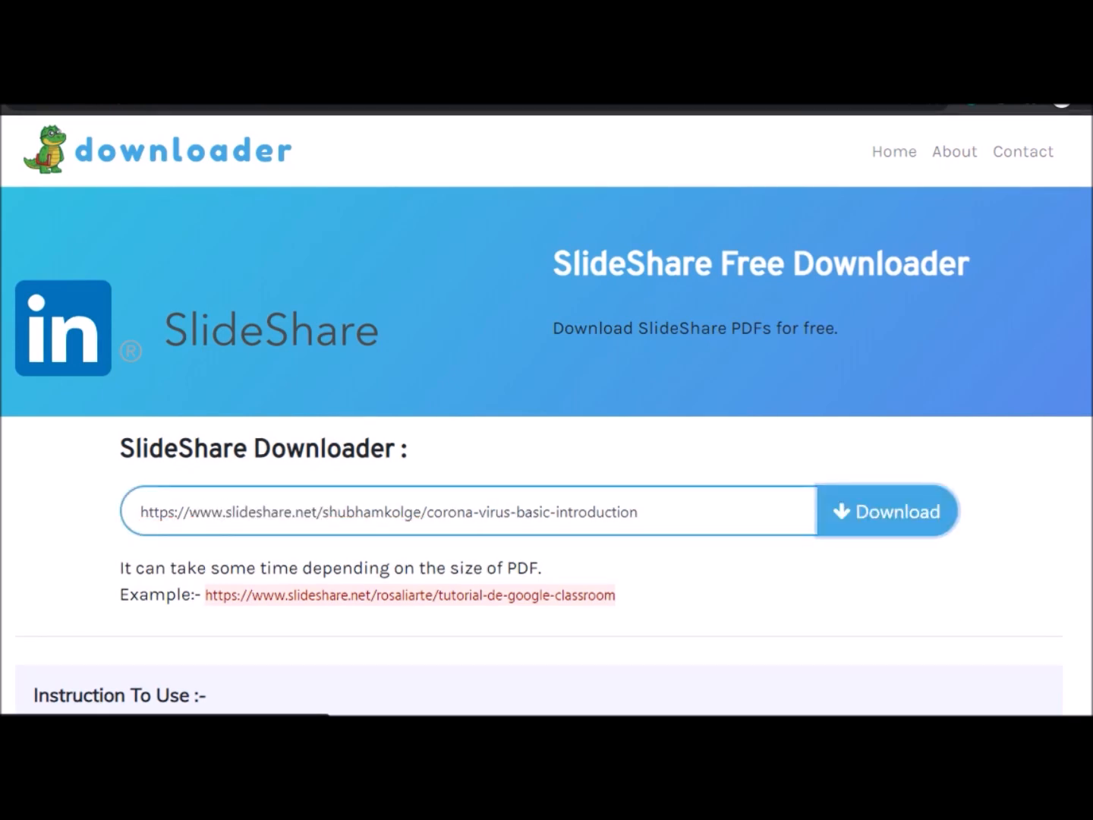
pyautogui.scroll(-3)
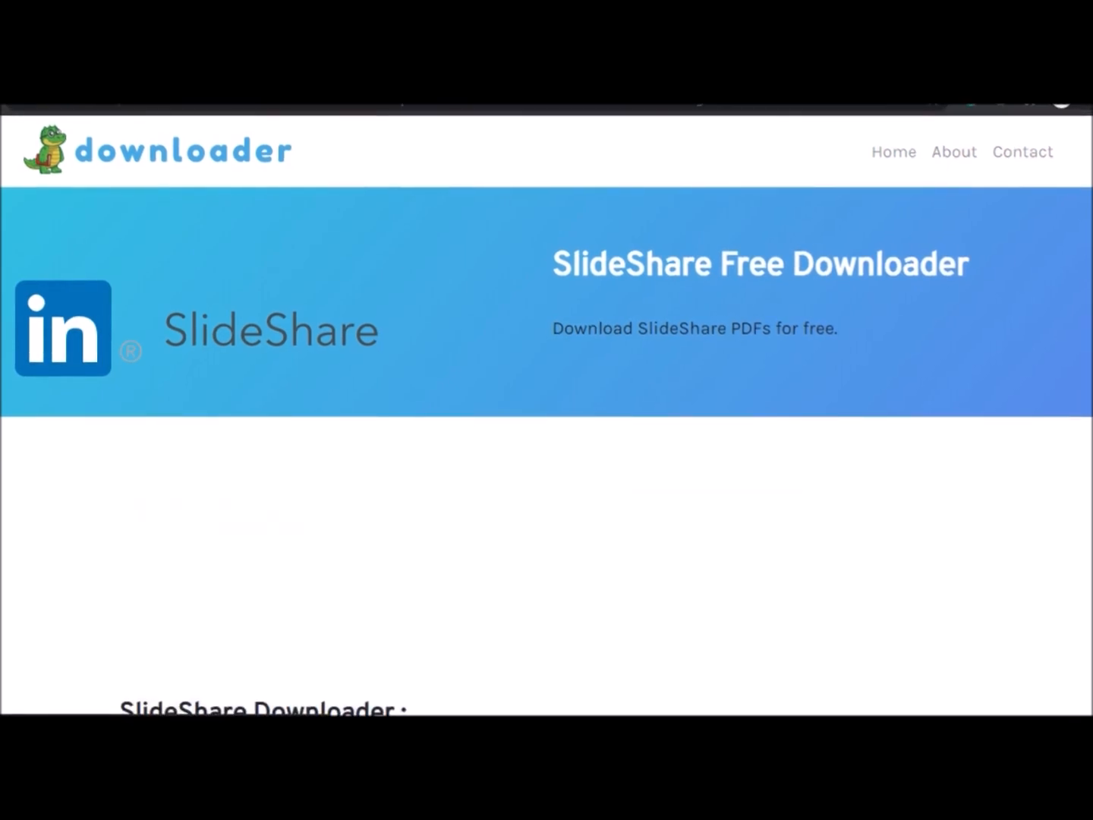
pyautogui.scroll(-3)
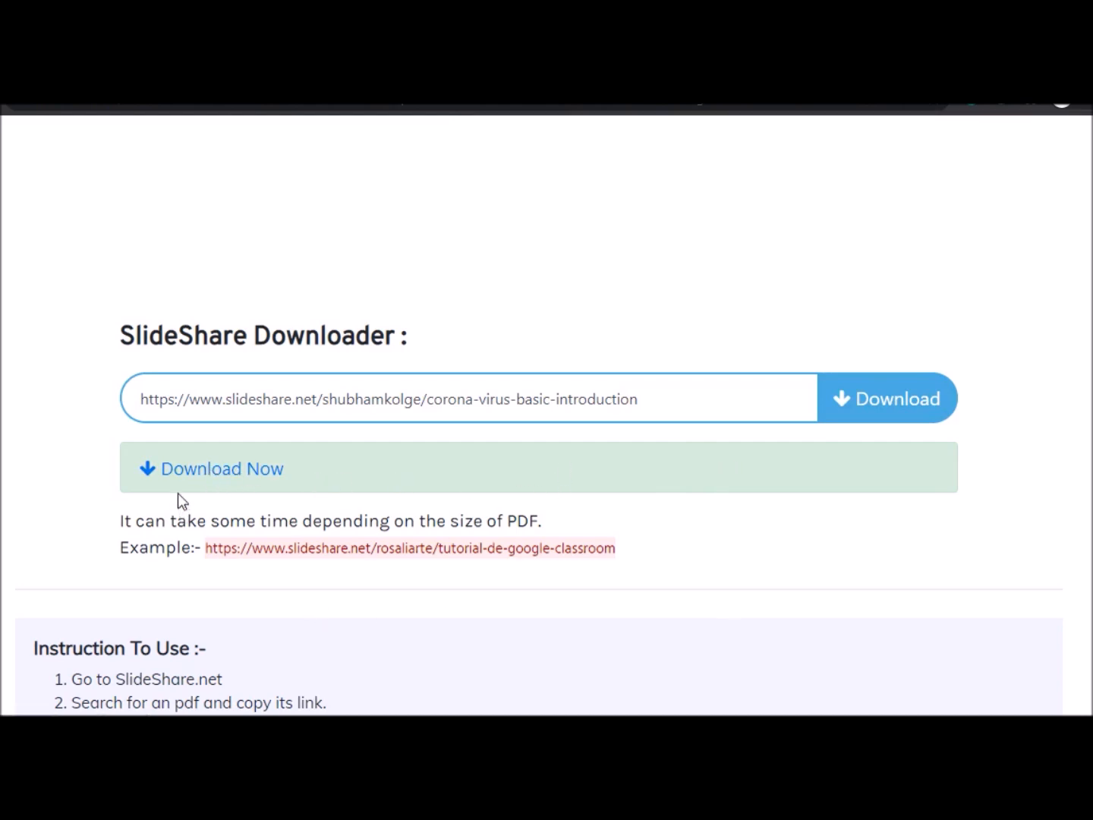
pyautogui.moveTo(610, 512)
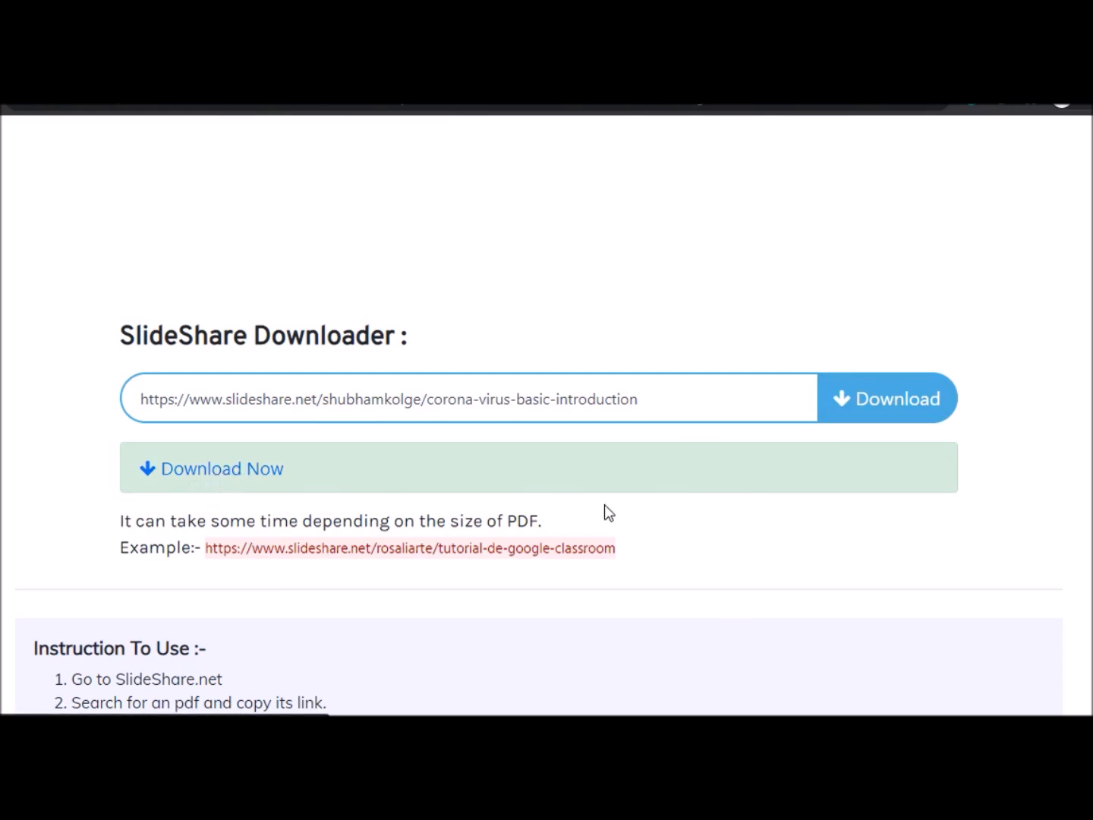
pyautogui.moveTo(596, 461)
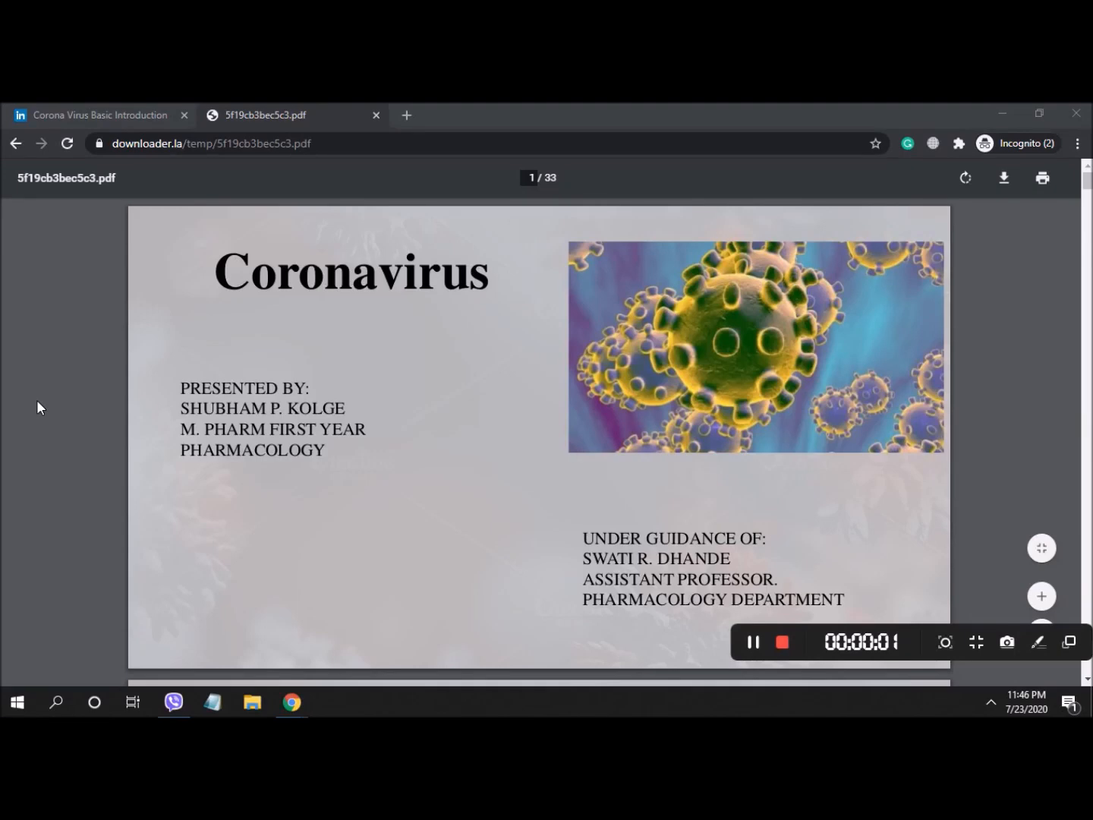
pyautogui.moveTo(317, 246)
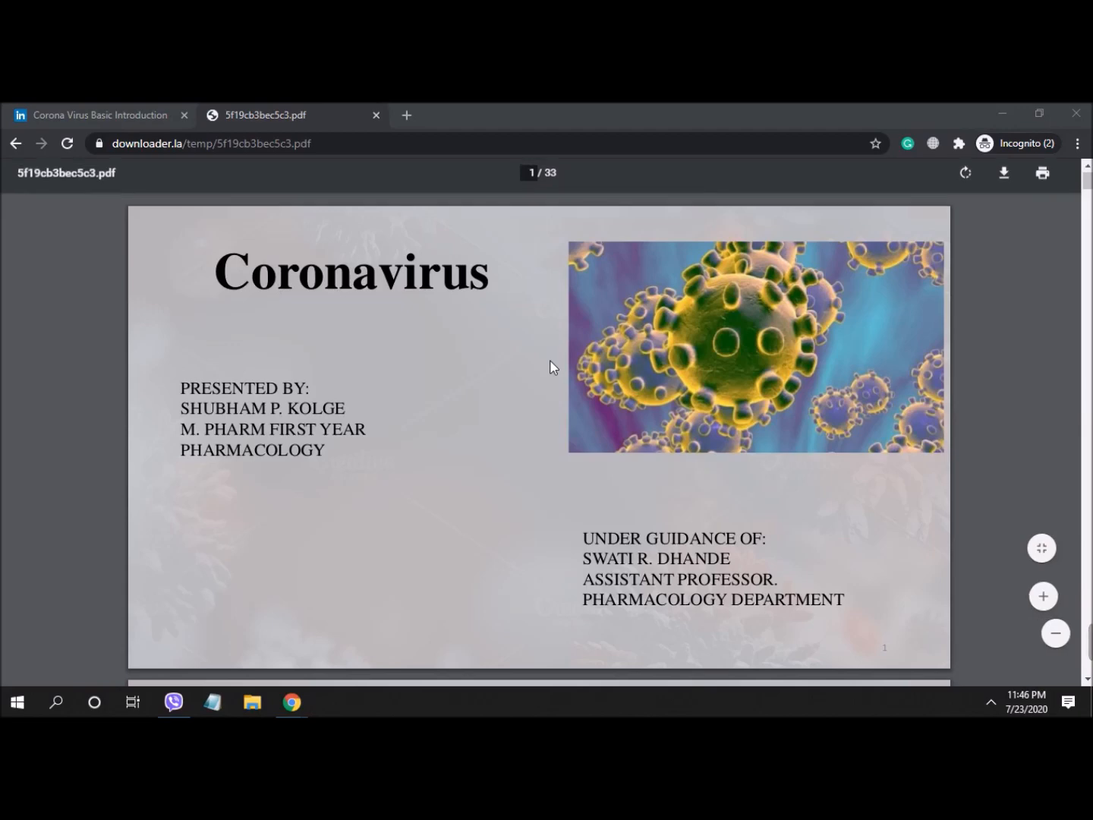
# Page past the title and introduction slides to slide 4, 'What is coronavirus?'
pyautogui.scroll(-3)
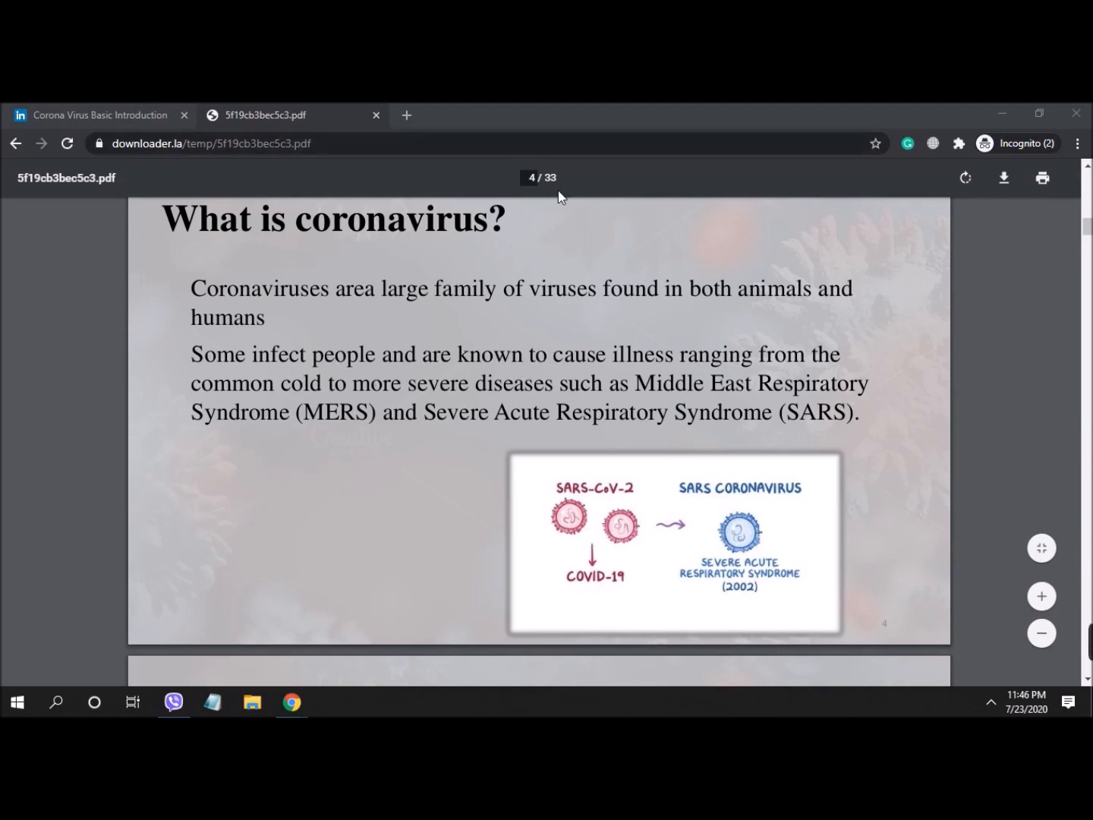
pyautogui.moveTo(524, 302)
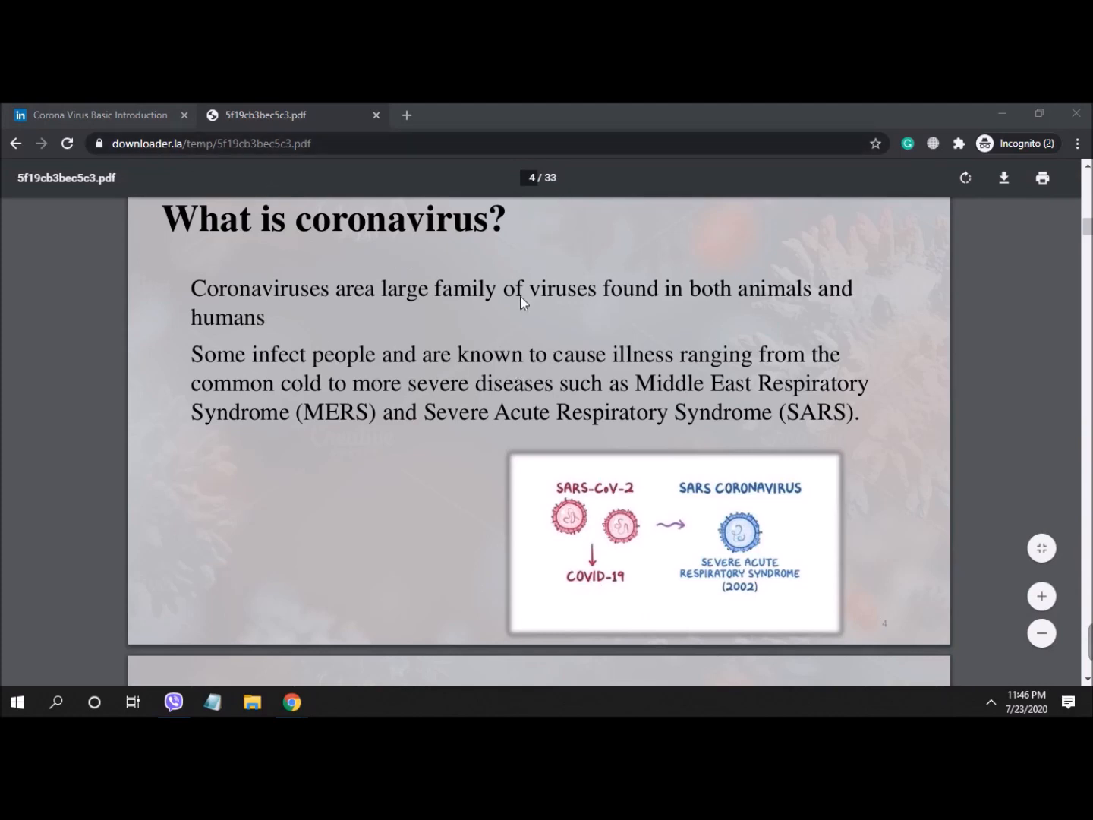
pyautogui.scroll(-3)
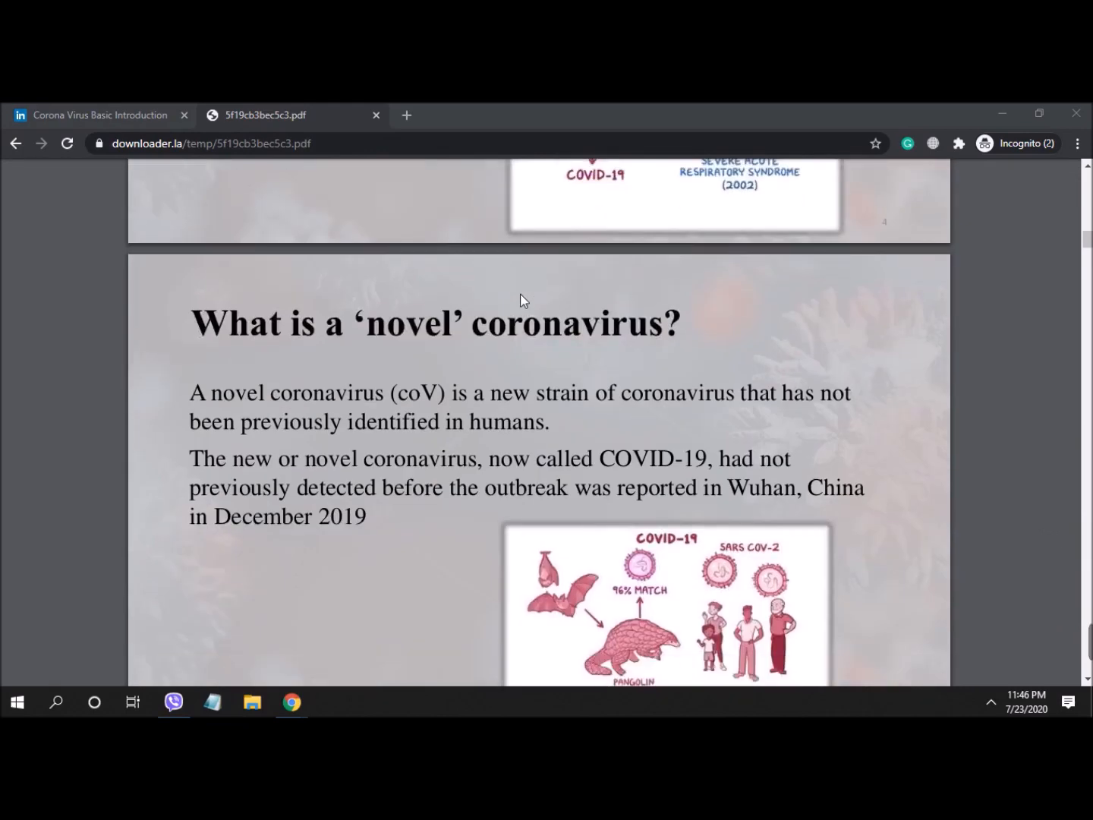
pyautogui.scroll(-3)
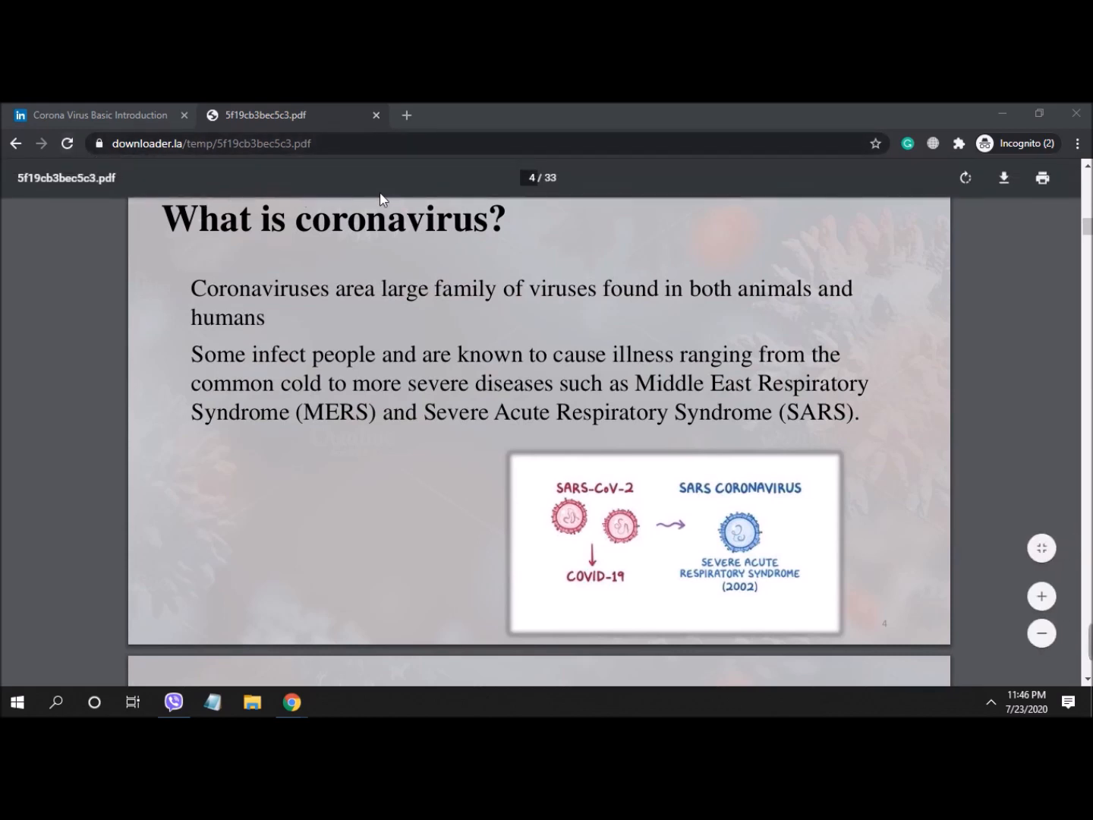
pyautogui.moveTo(1003, 178)
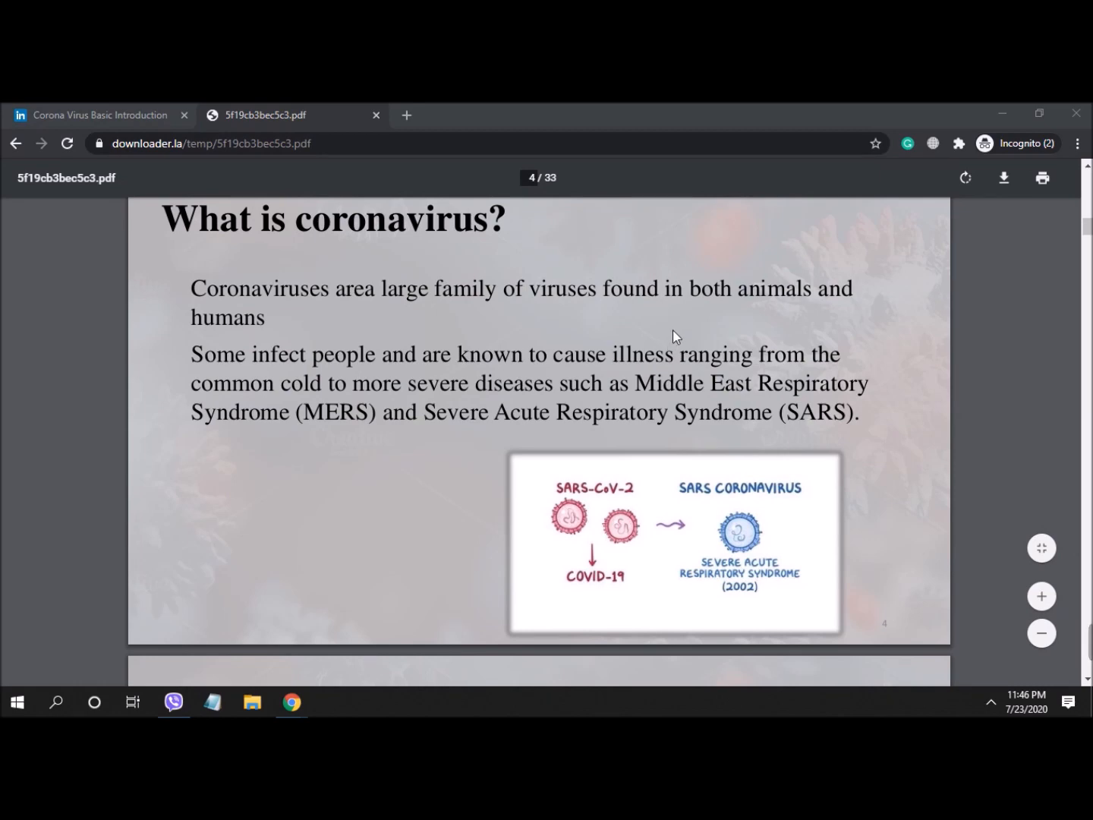
pyautogui.scroll(-3)
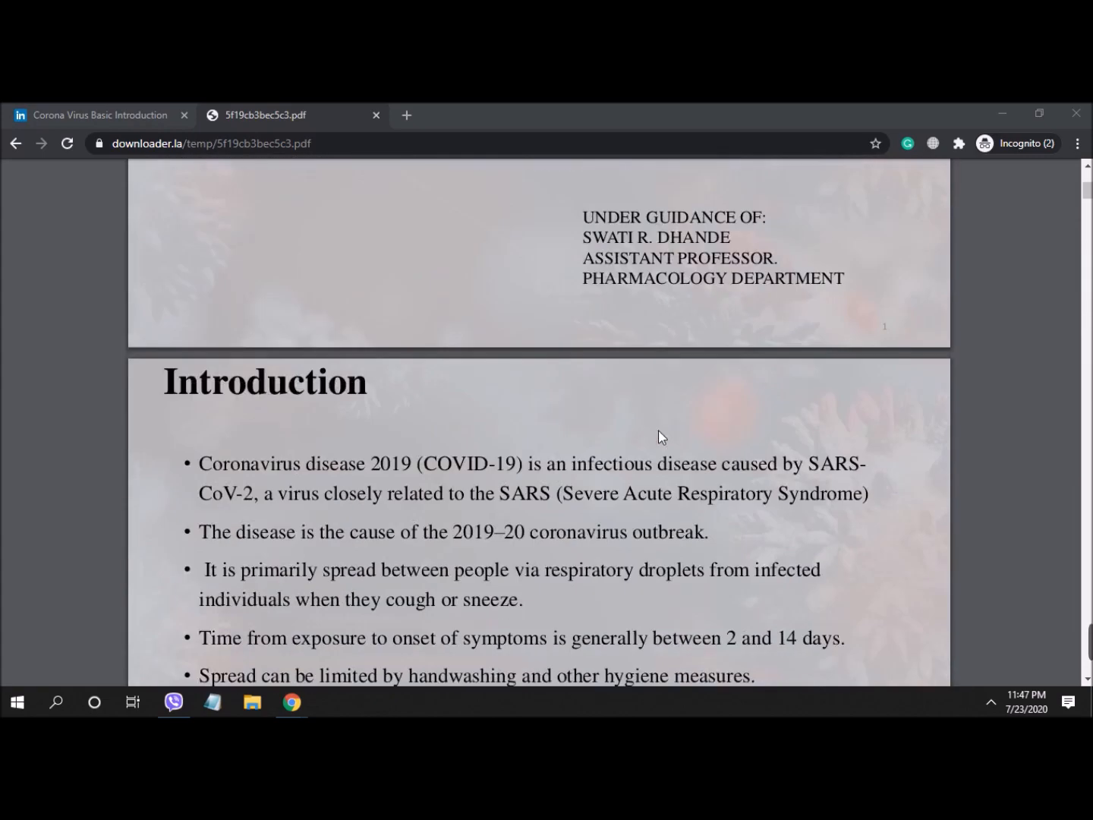
# Revisit slides 2–4, then return to the Coronavirus title slide on page 1
pyautogui.scroll(3)
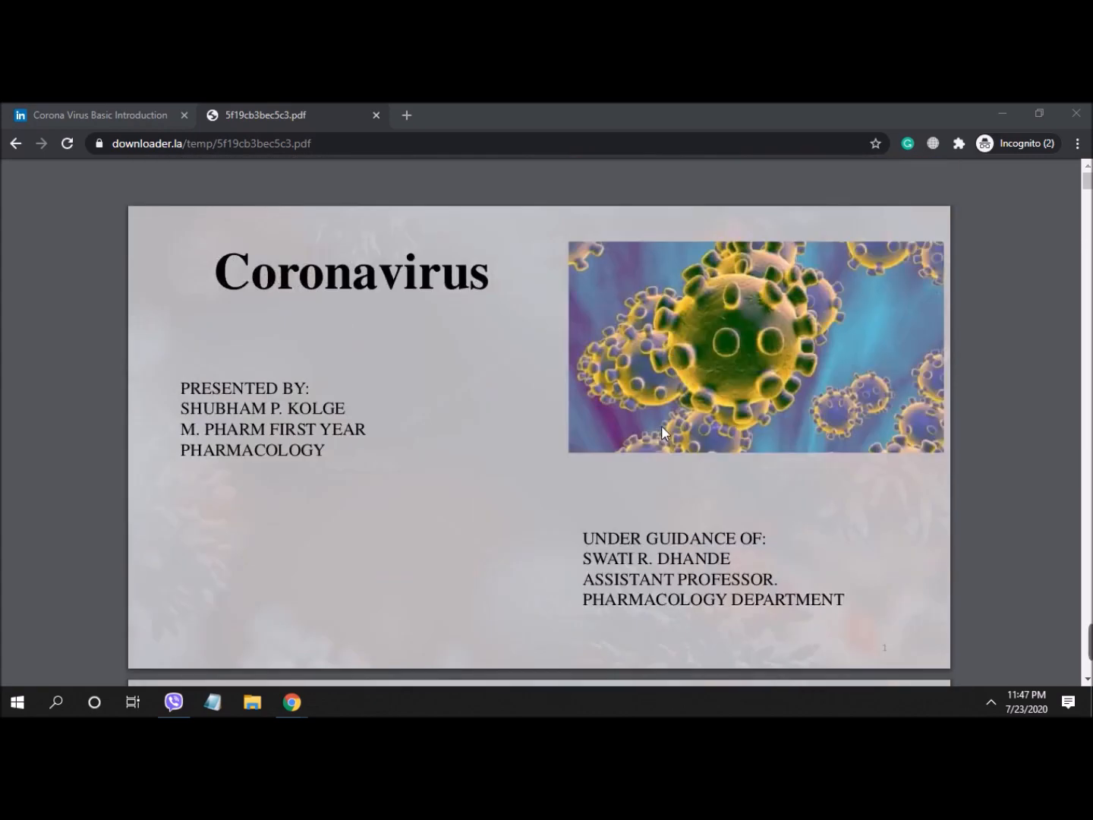
pyautogui.scroll(-3)
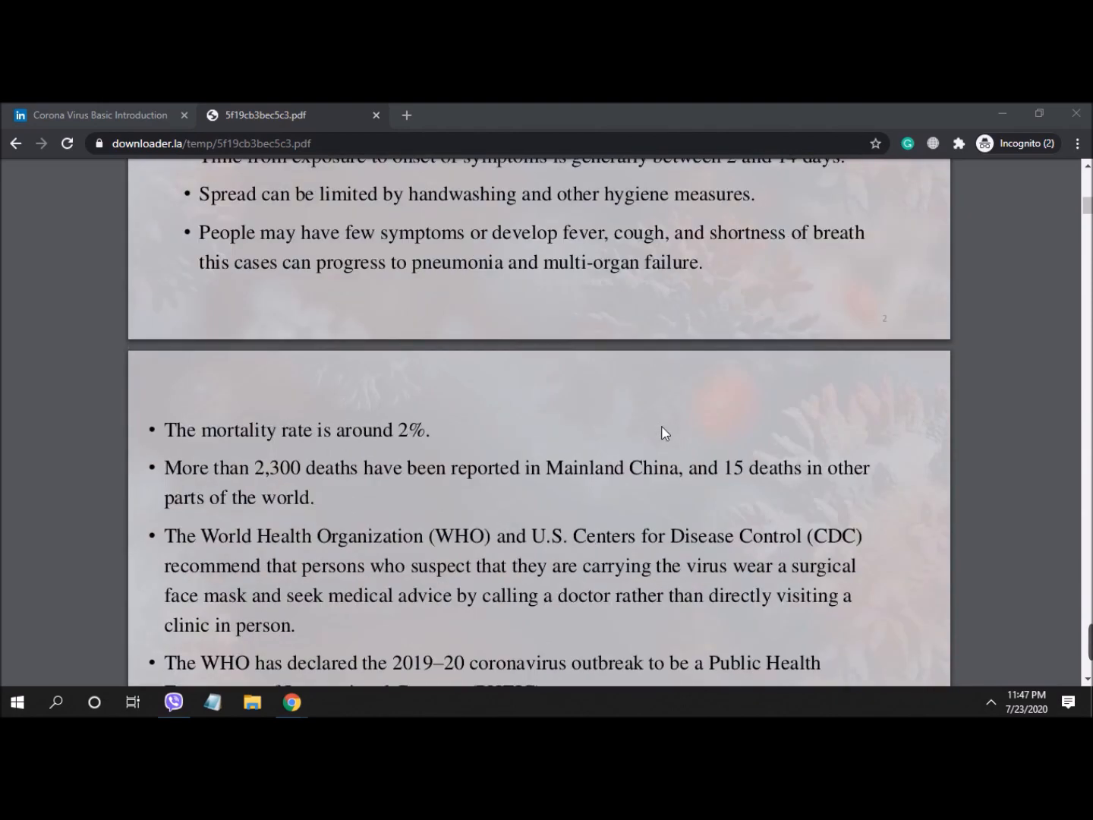
pyautogui.scroll(-3)
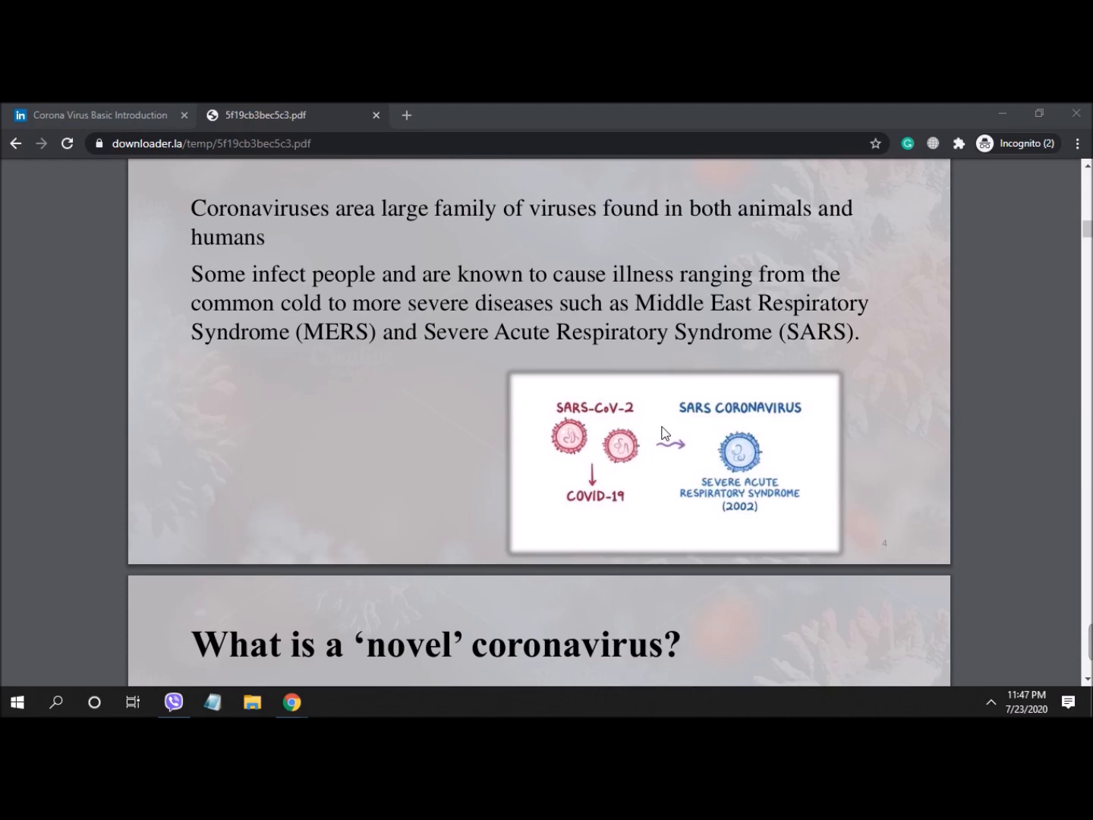
pyautogui.scroll(-3)
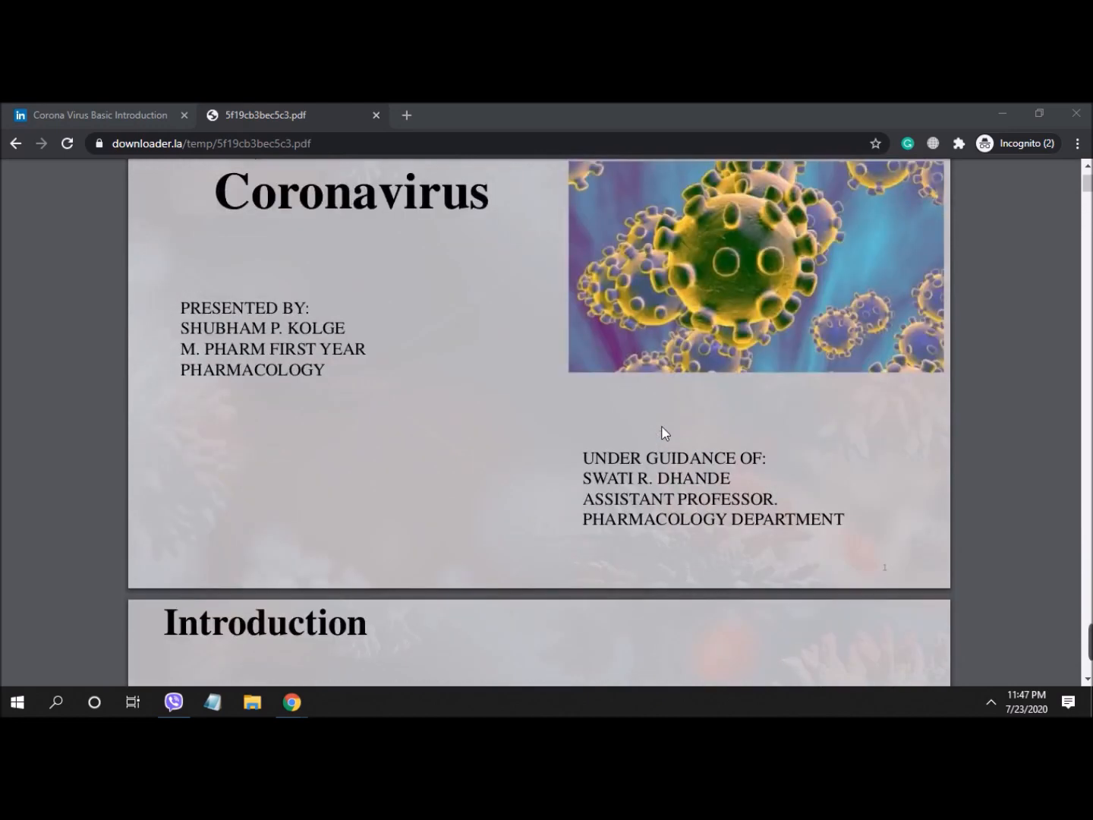
pyautogui.scroll(-3)
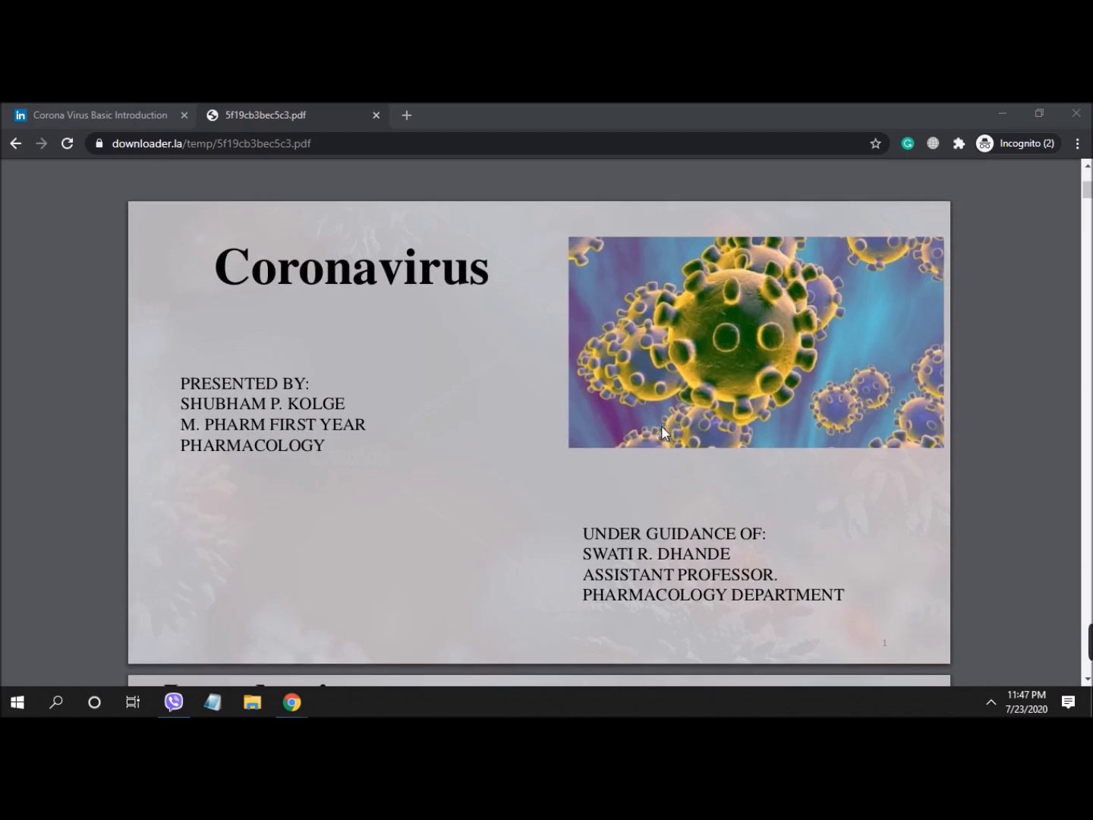
pyautogui.scroll(-3)
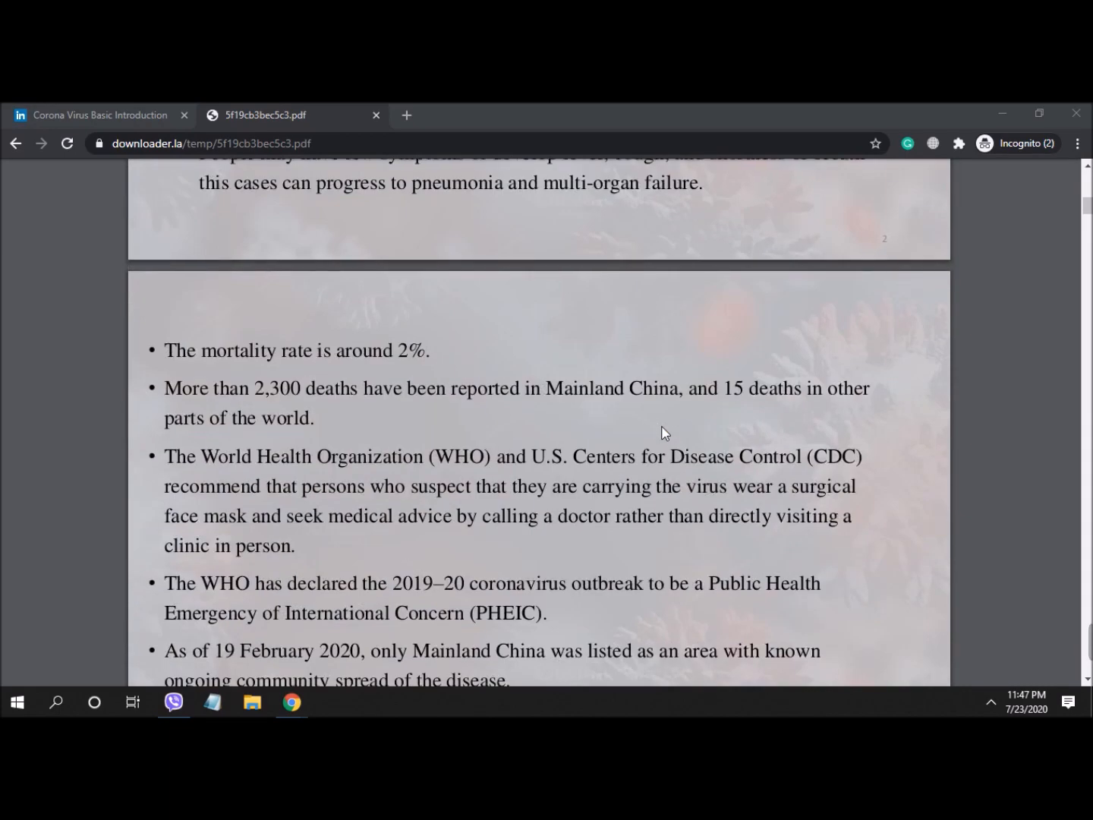
pyautogui.scroll(3)
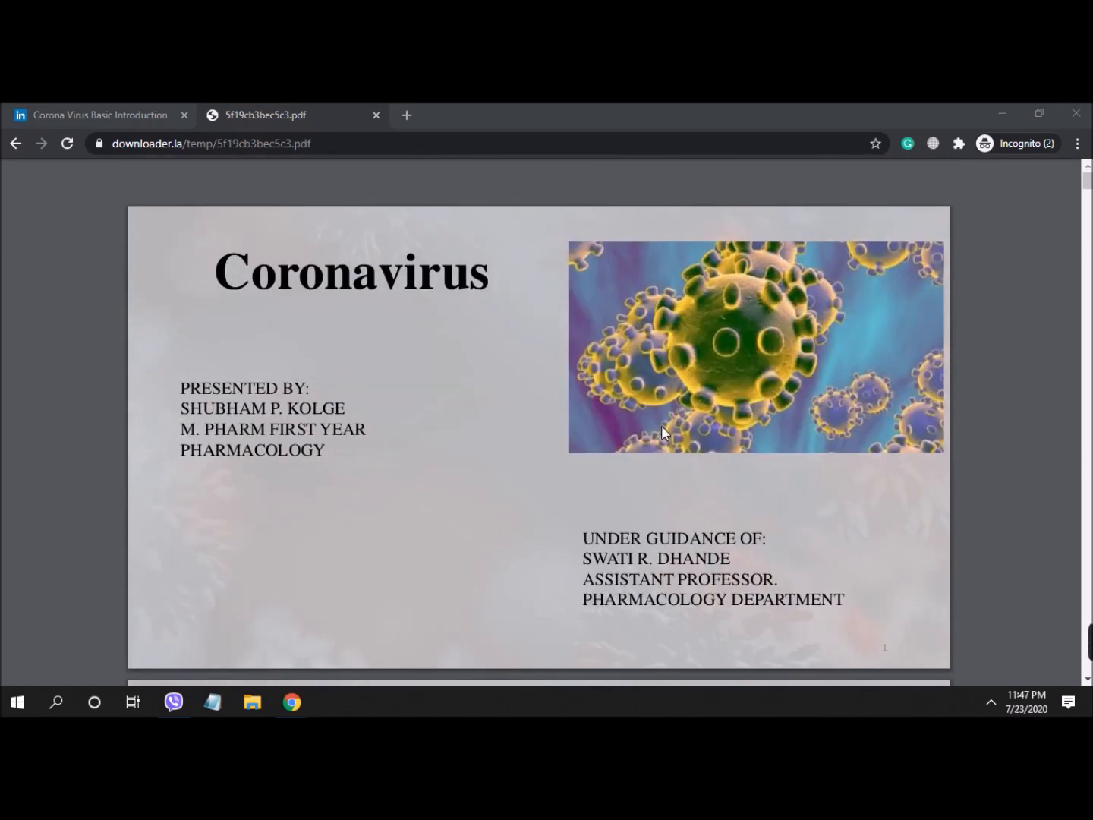
pyautogui.scroll(-3)
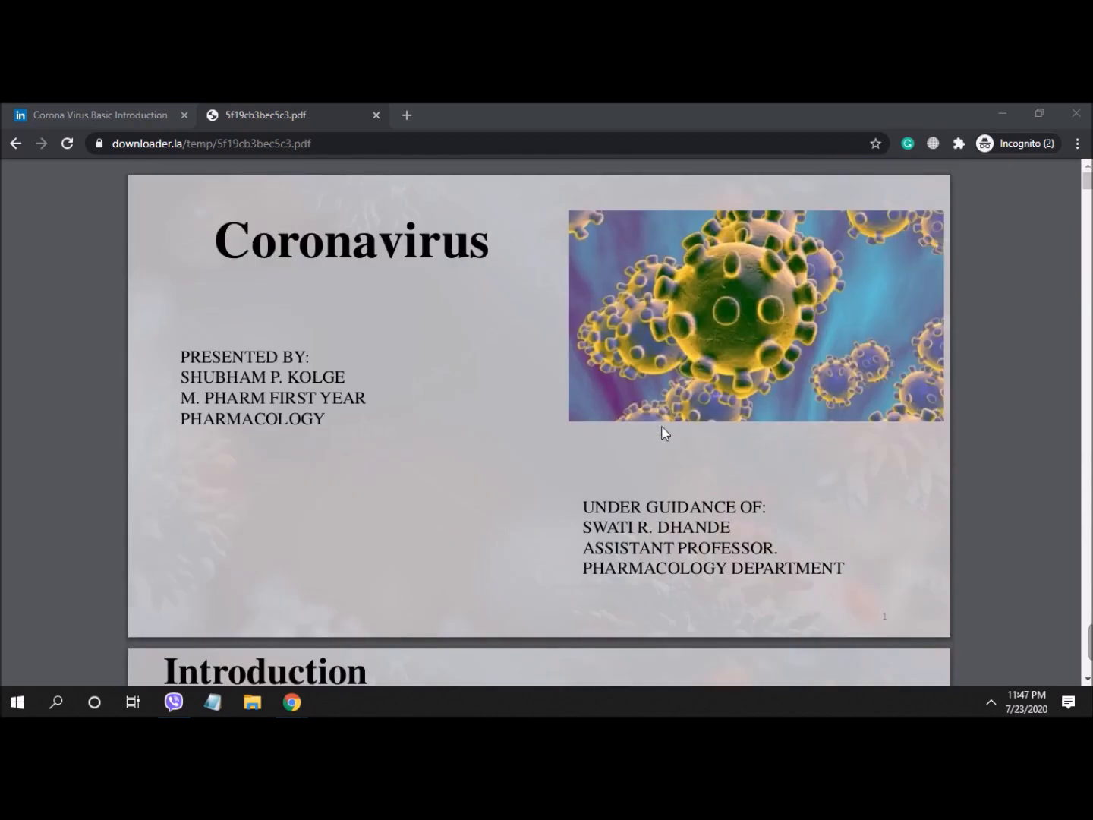